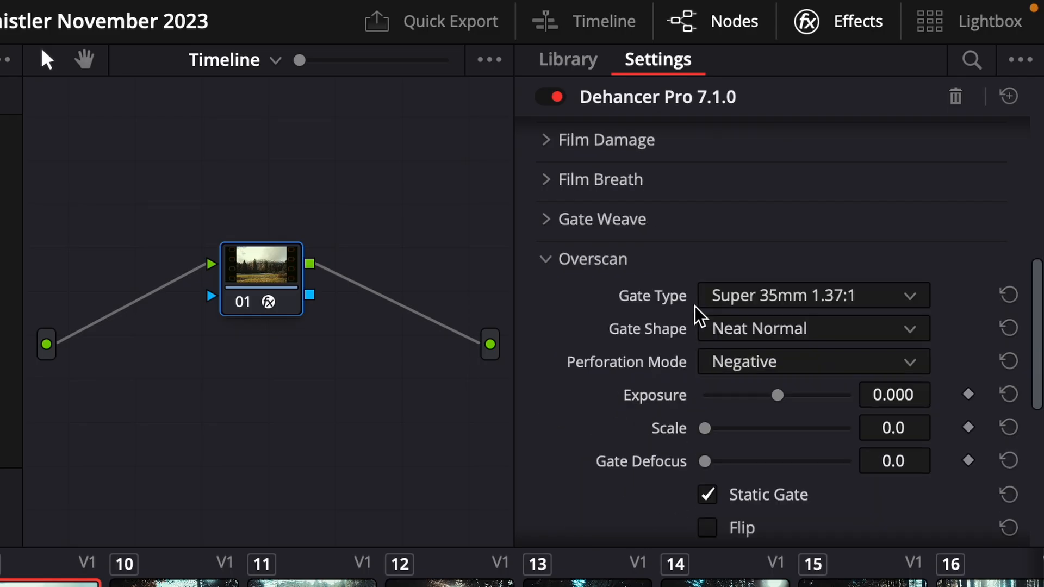
pyautogui.moveTo(683, 282)
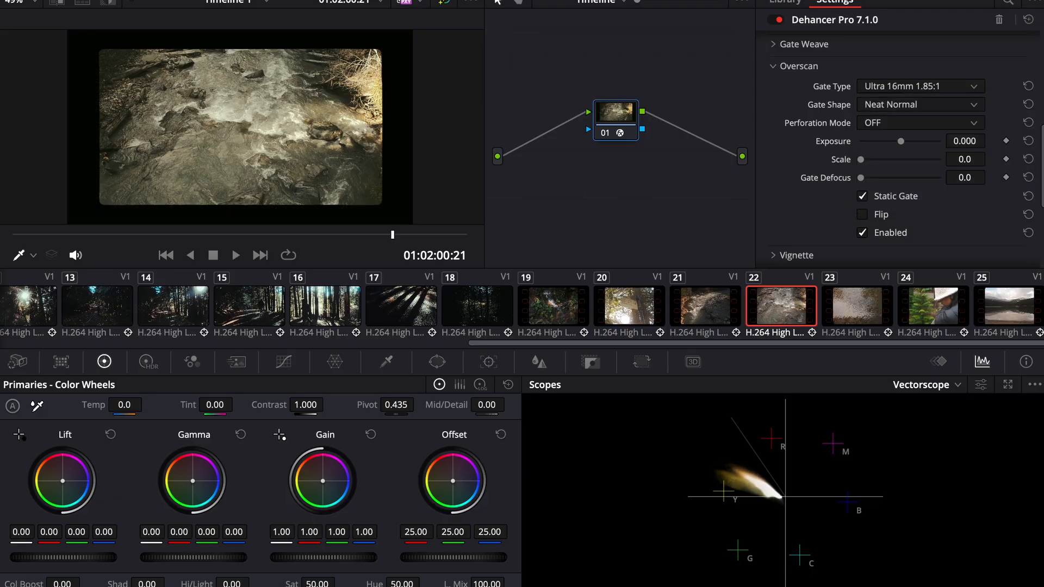
# Switch to the mountain lake clip to show its Ultra Panavision 65mm 2.76:1 gate with negative perforations
pyautogui.click(919, 122)
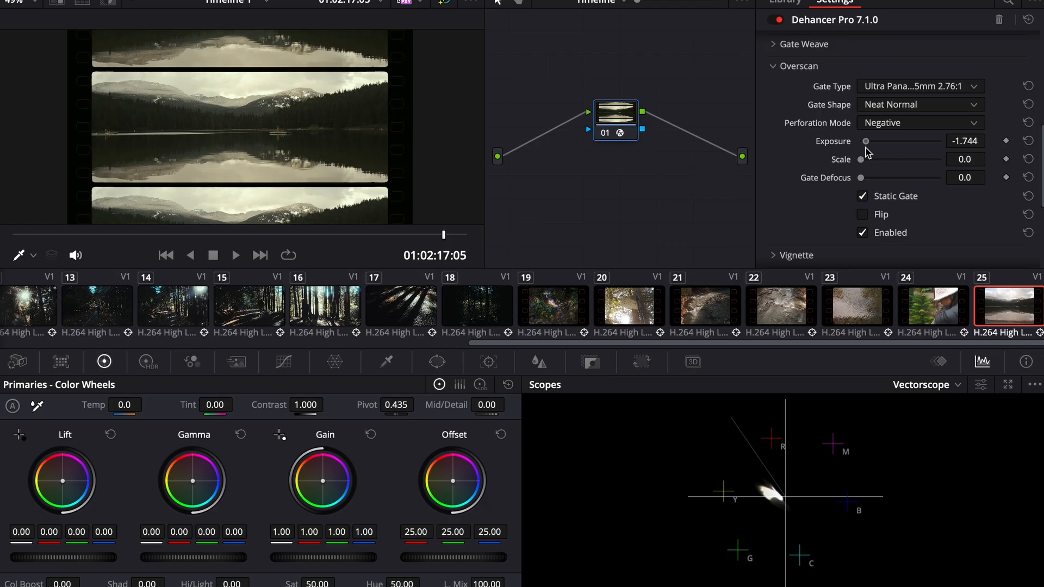
pyautogui.moveTo(866, 140); pyautogui.dragTo(867, 140)
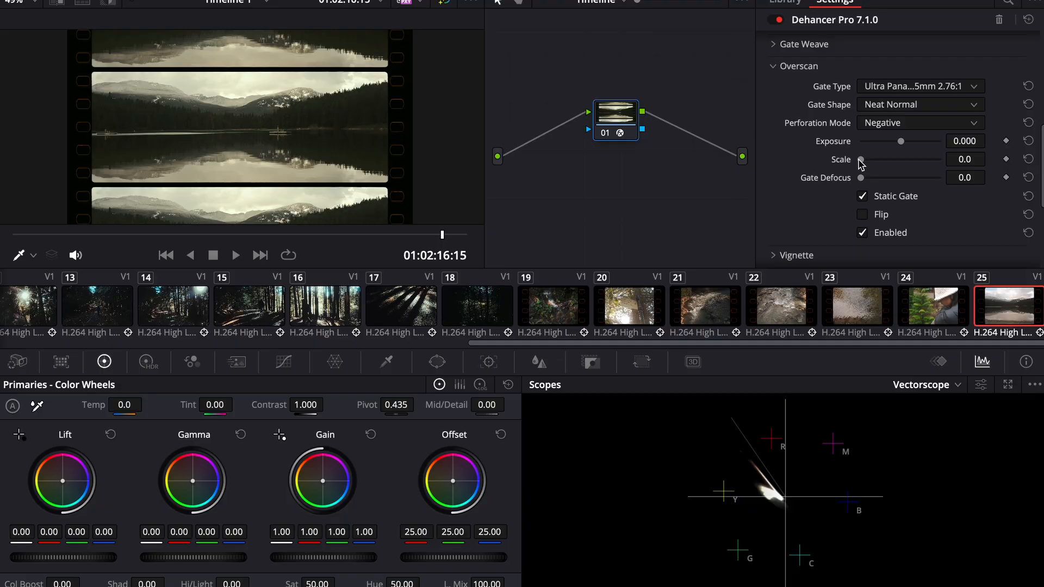
pyautogui.moveTo(861, 159); pyautogui.dragTo(910, 159)
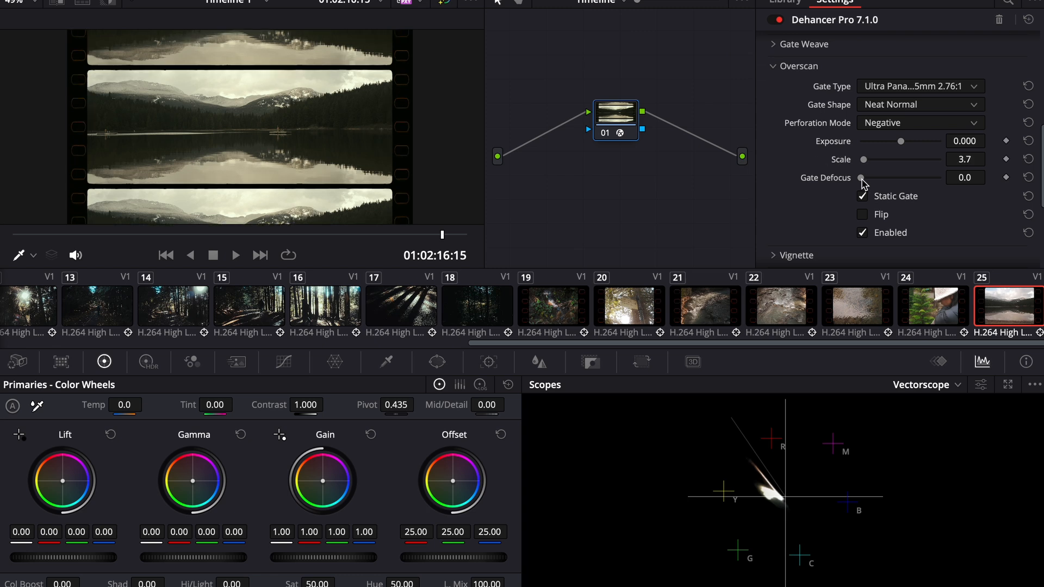
pyautogui.moveTo(861, 177); pyautogui.dragTo(873, 177)
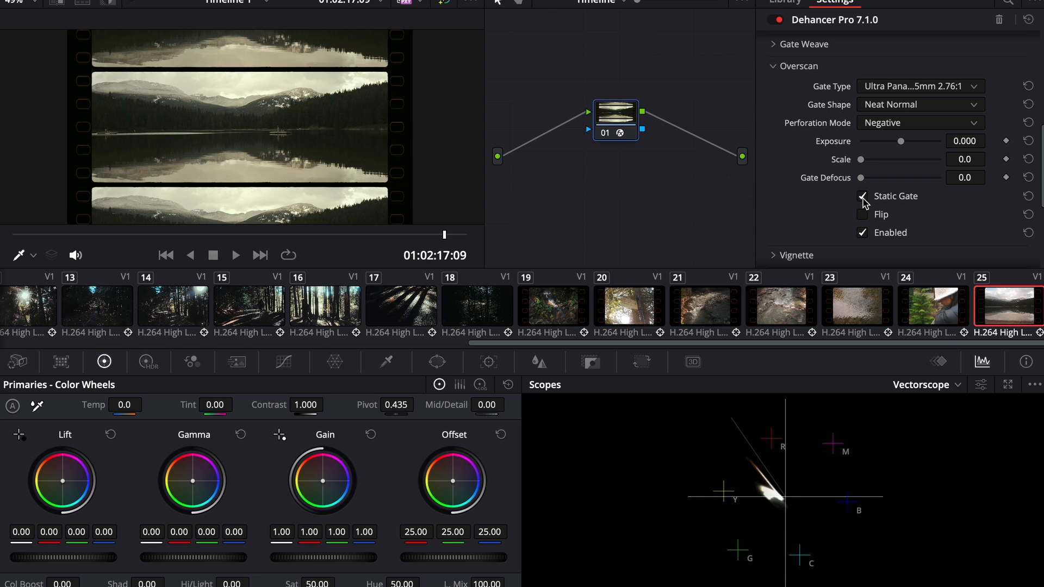
# Disable Static Gate, try Super 16mm 1.66:1 with Flip toggled, then move to the meadow clip's Super 8mm 1.33:1 gate
pyautogui.click(862, 196)
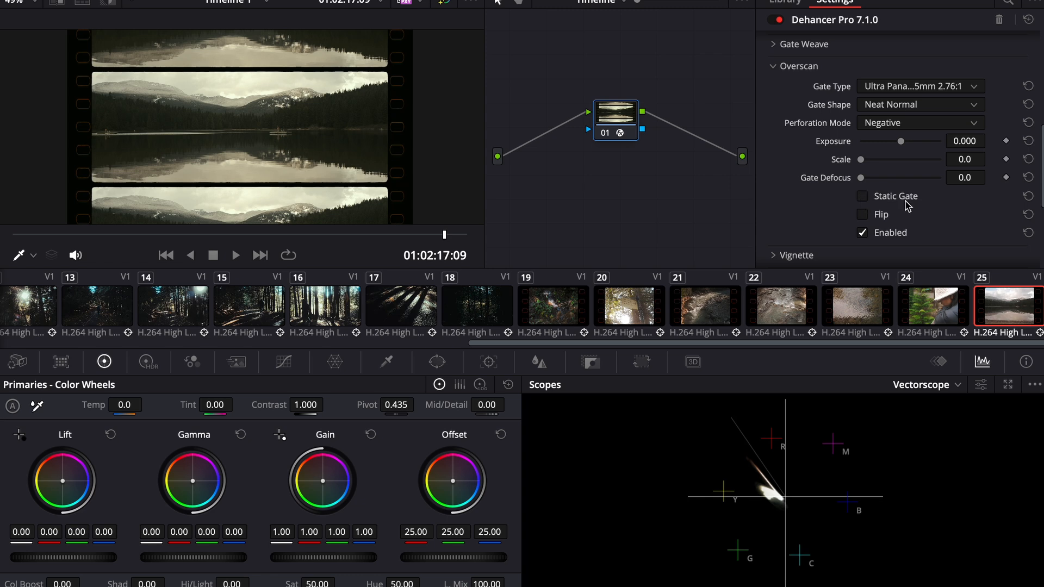
pyautogui.click(919, 104)
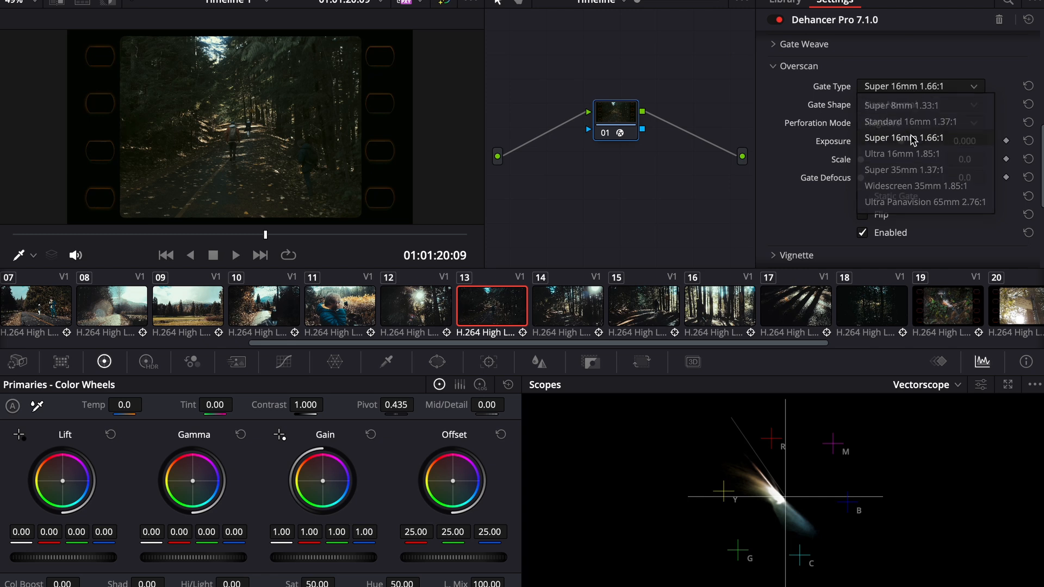
pyautogui.click(904, 138)
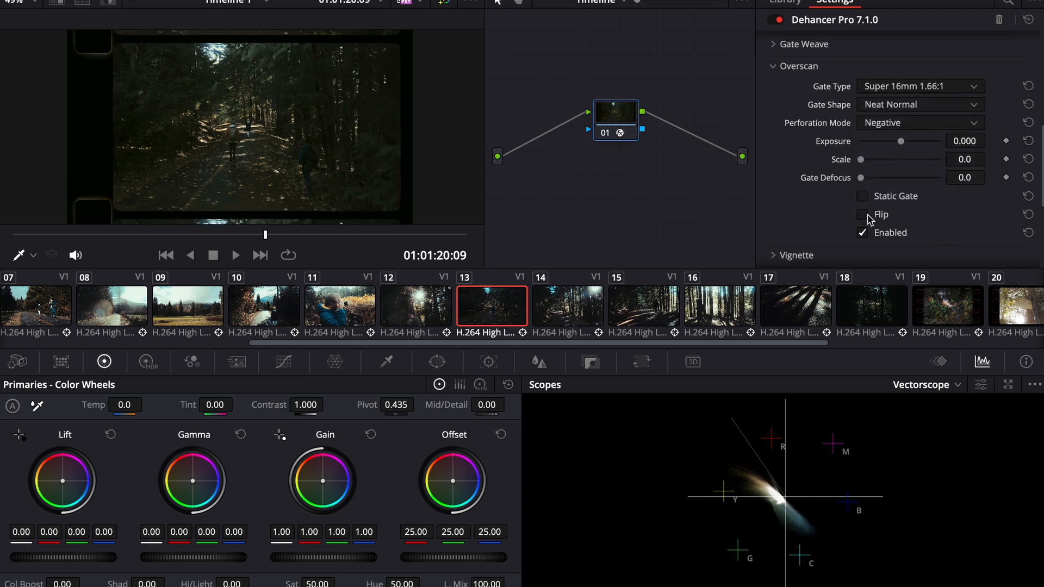
pyautogui.click(862, 214)
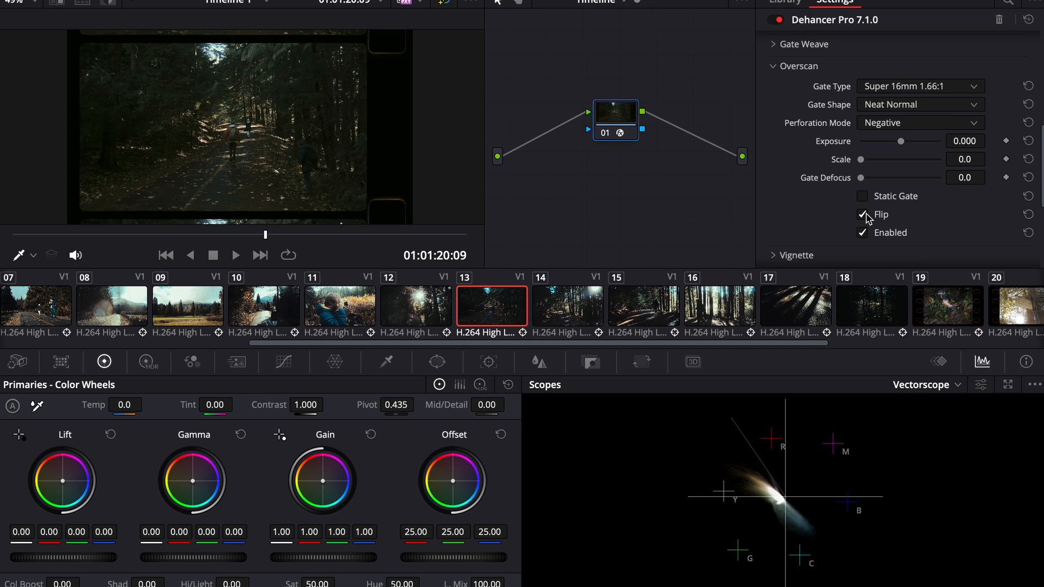
pyautogui.click(862, 214)
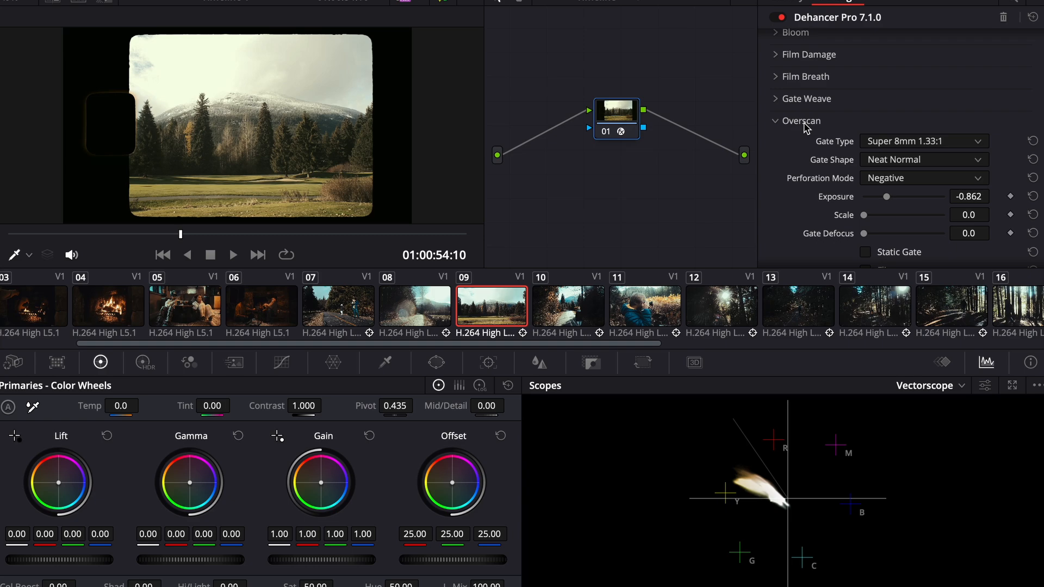
# Review Film Damage at 8 mm / Super 8 and set the Gate Weave profile to 8 mm / Super 8
pyautogui.click(809, 111)
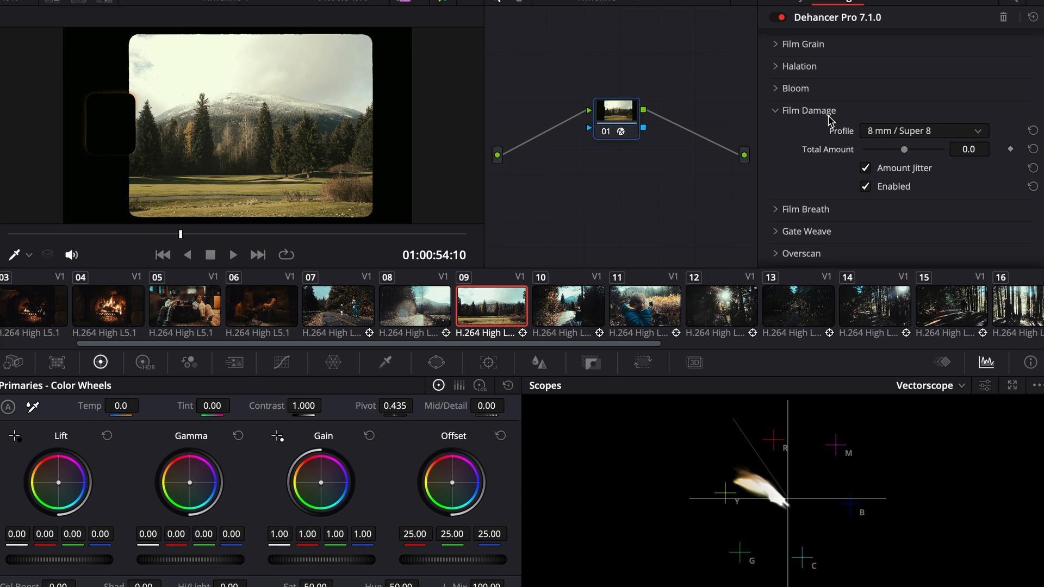
pyautogui.click(809, 110)
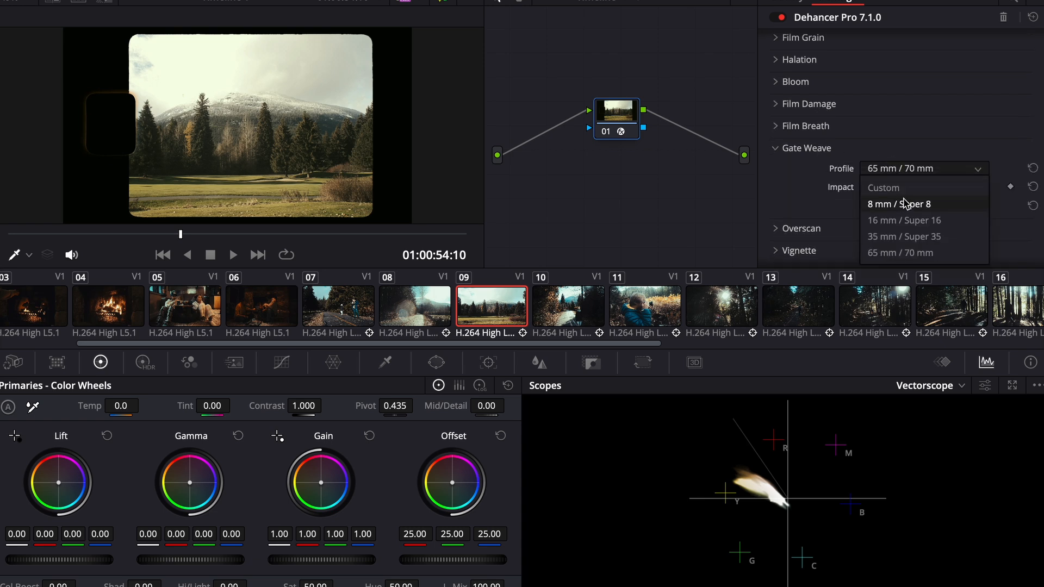
pyautogui.click(900, 203)
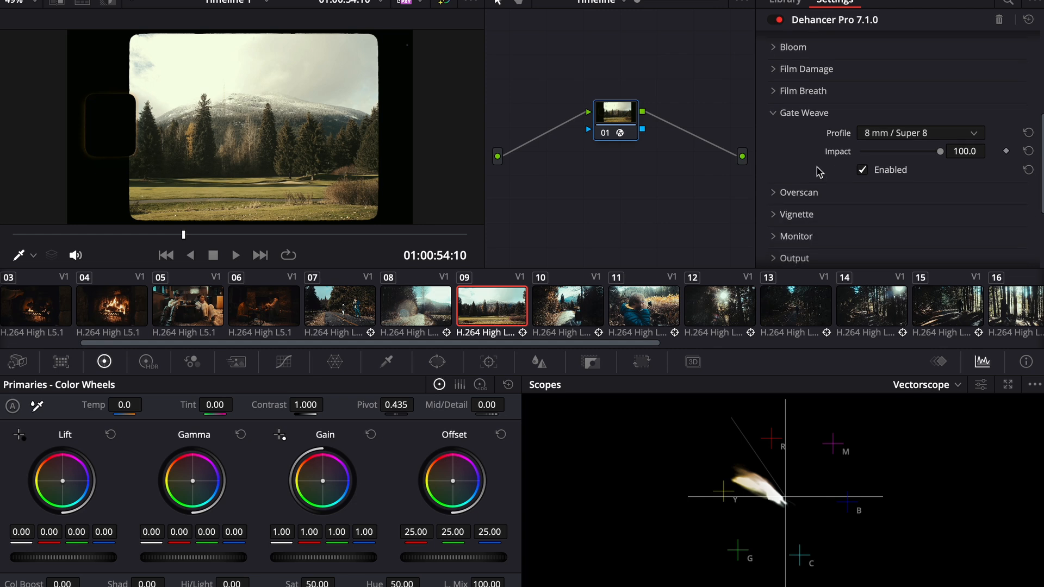